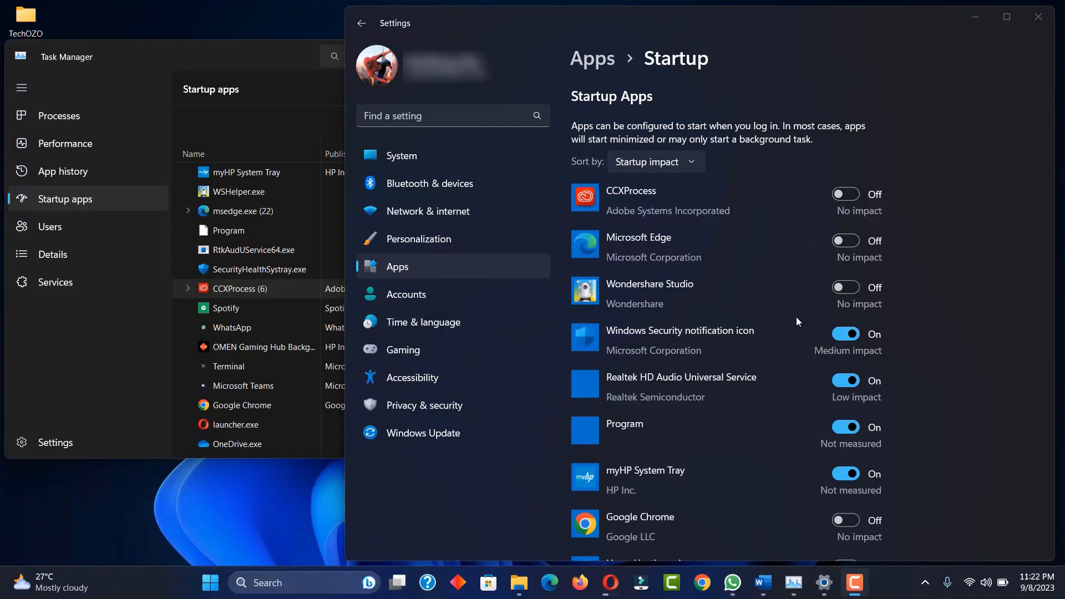
Sort the startup apps list by Name instead of Startup impact
scroll(down, 3)
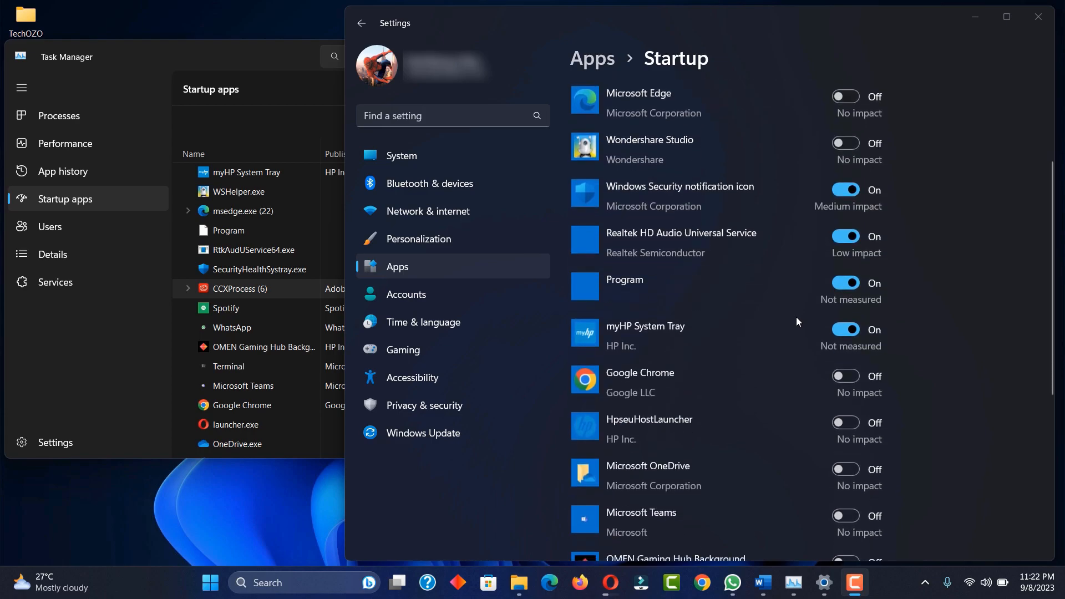
scroll(down, 3)
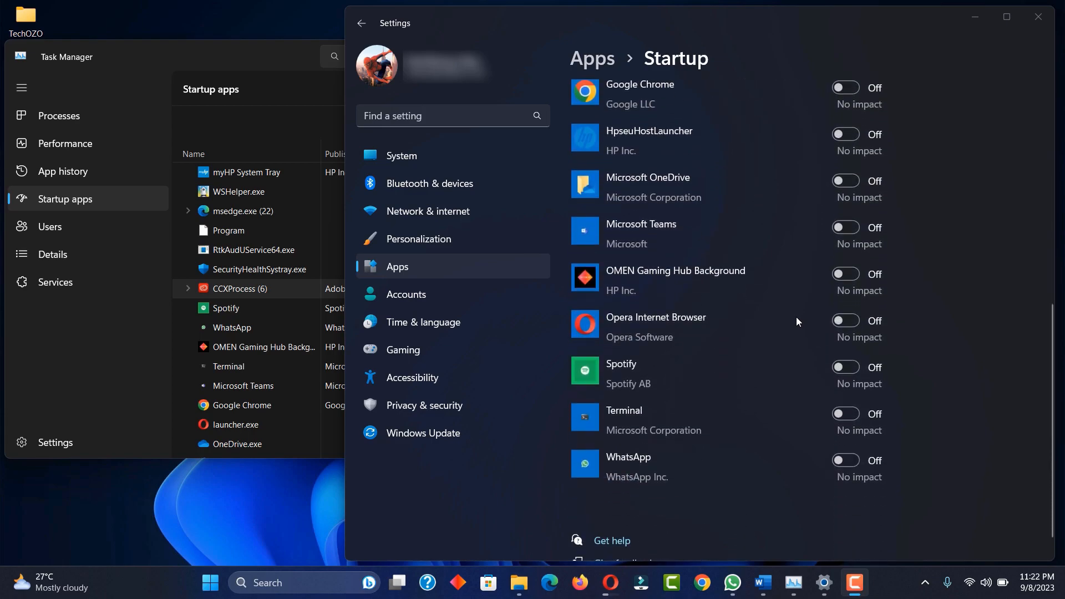
scroll(up, 3)
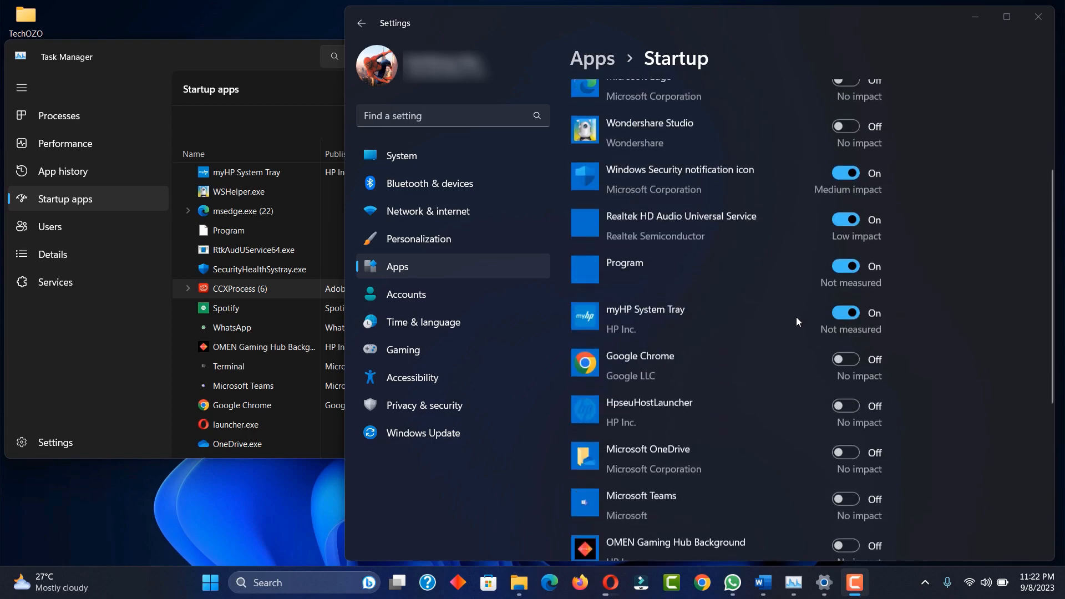
scroll(up, 3)
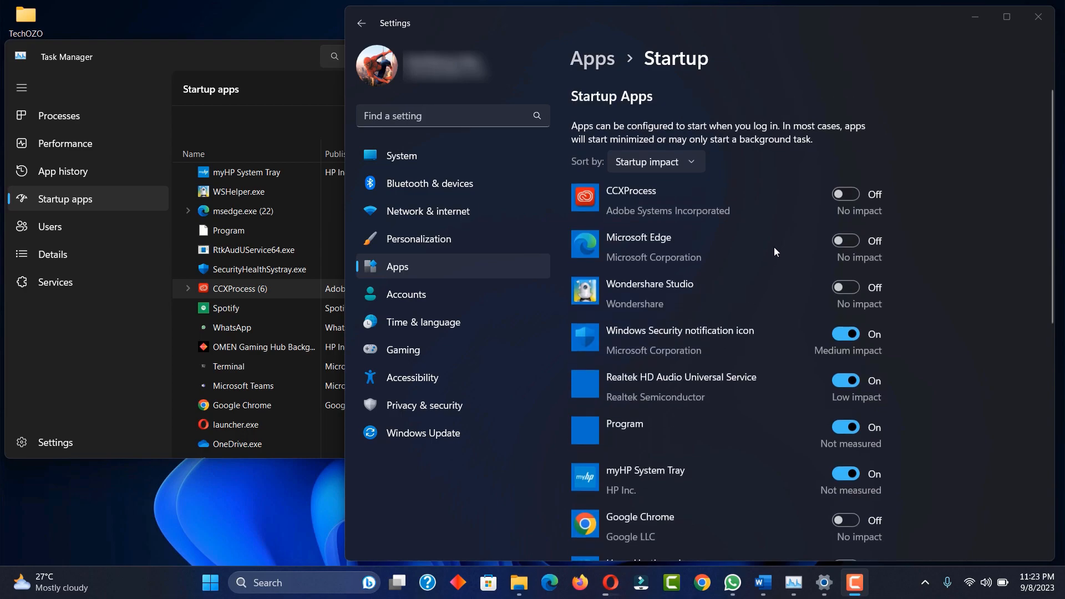
click(653, 162)
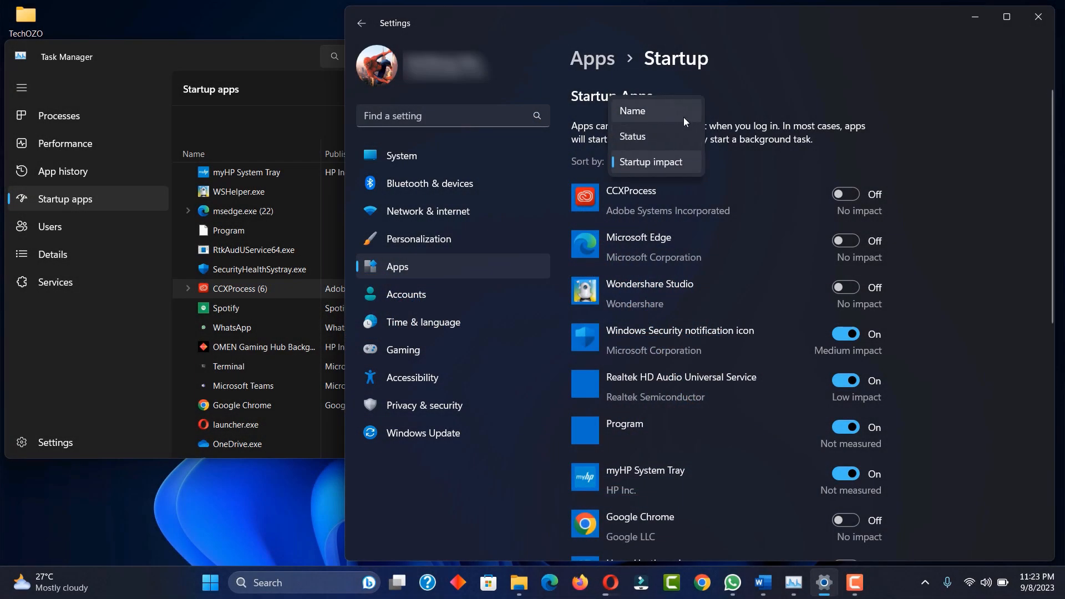
click(631, 111)
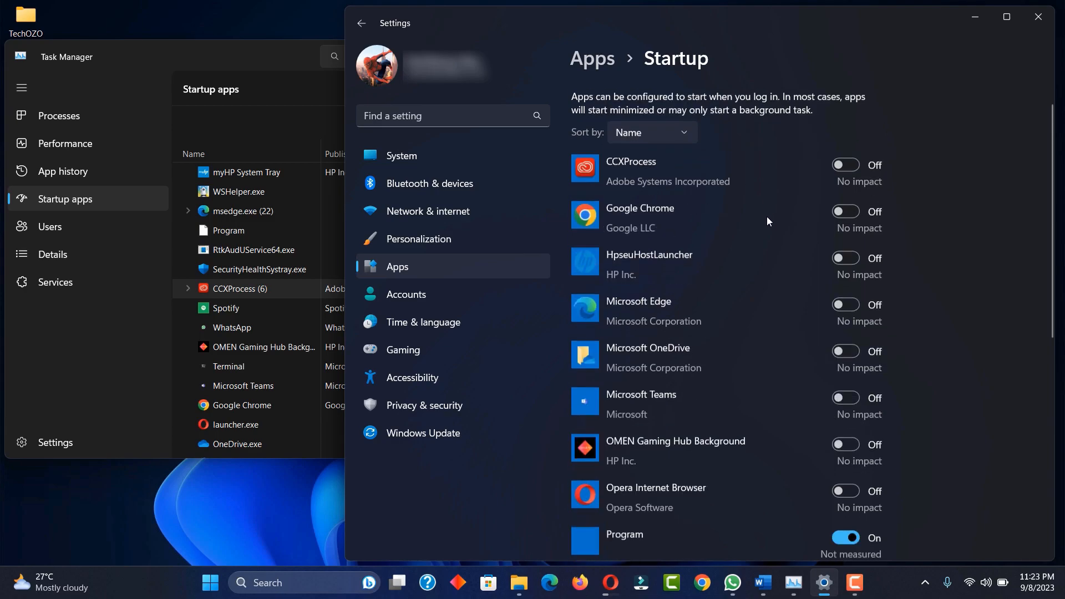
Review the name-sorted startup apps list from top to bottom
scroll(down, 3)
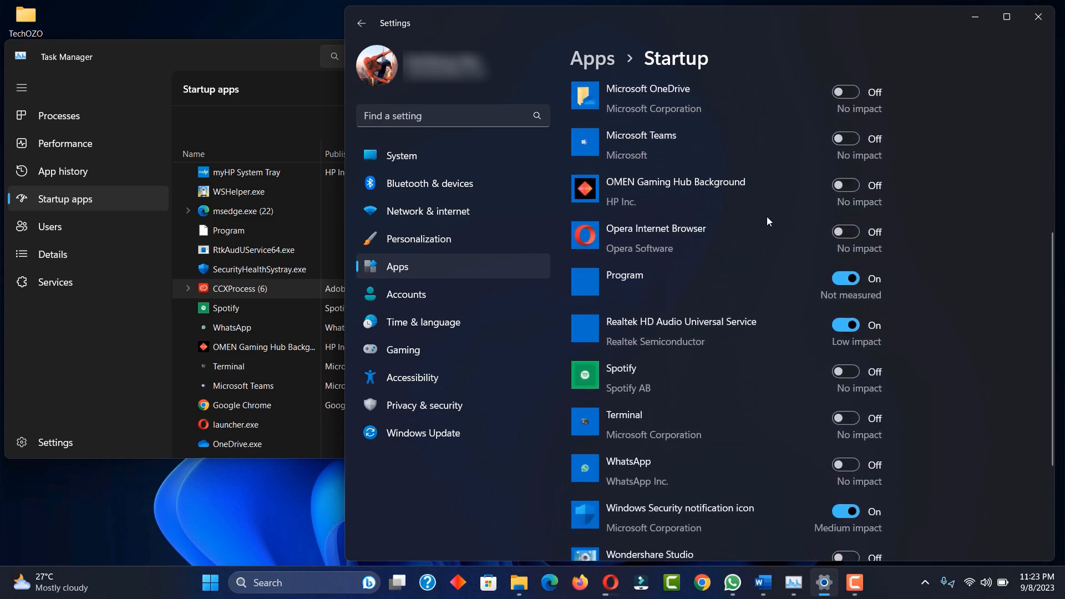
scroll(down, 3)
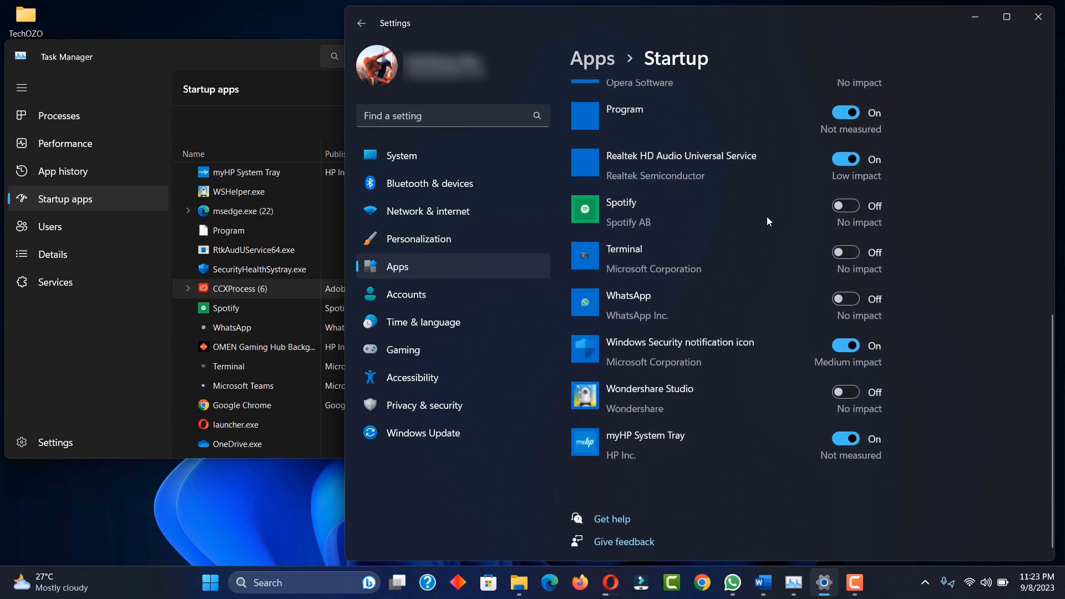
scroll(up, 3)
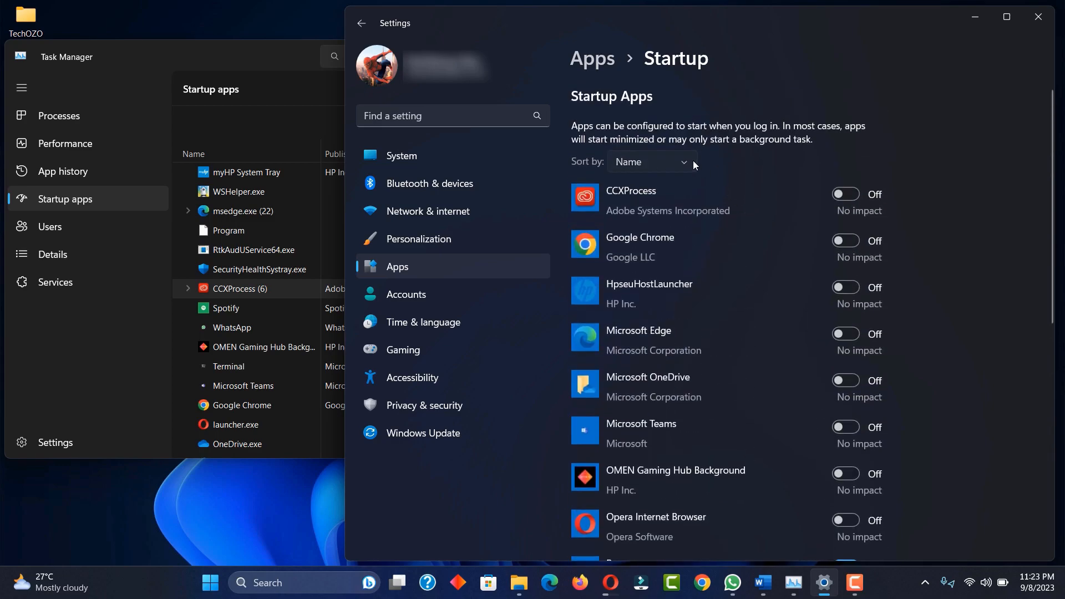
click(647, 162)
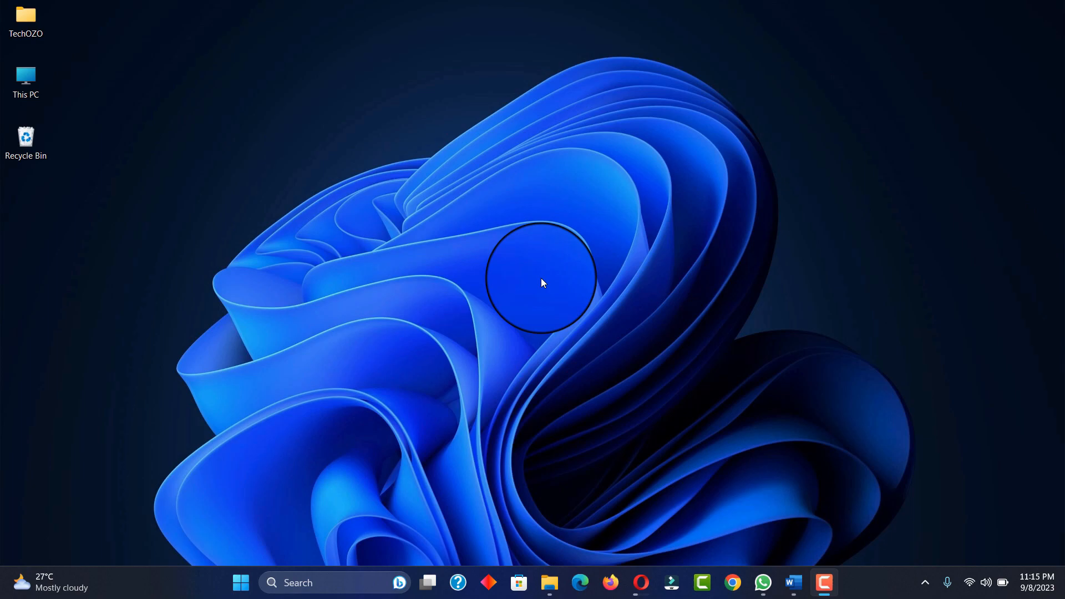
Launch Task Manager from the desktop showing the Processes list
key(ctrl+shift+esc)
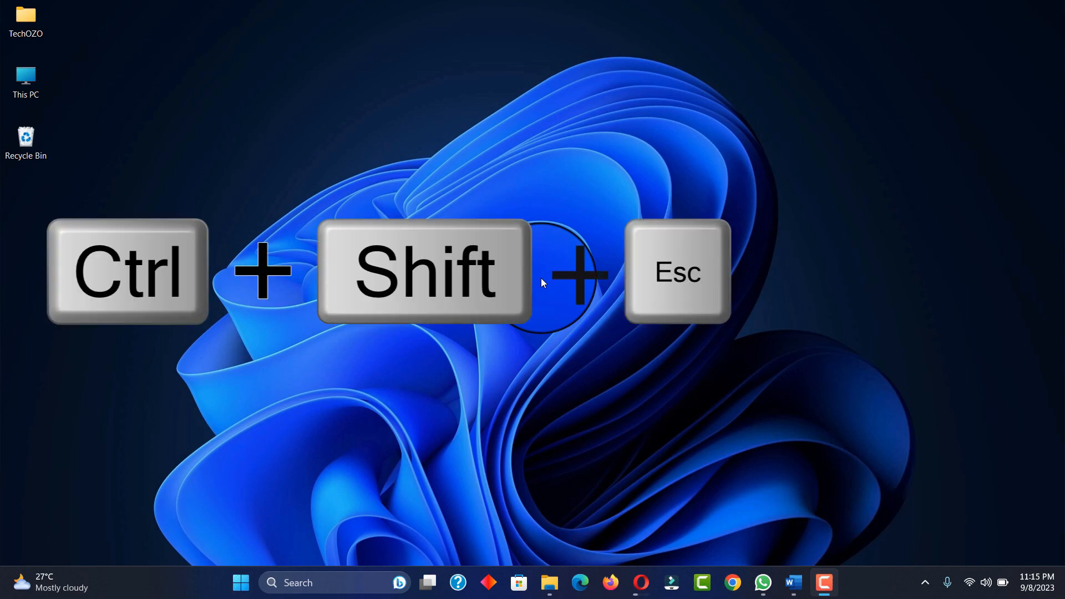
key(ctrl+shift+esc)
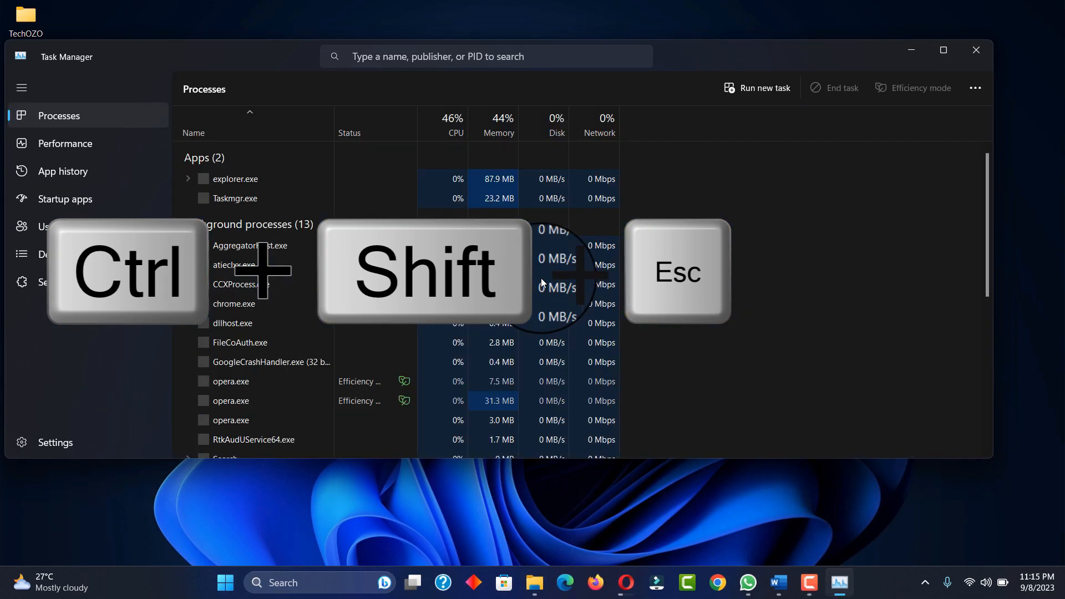
key(Ctrl+Alt+Delete)
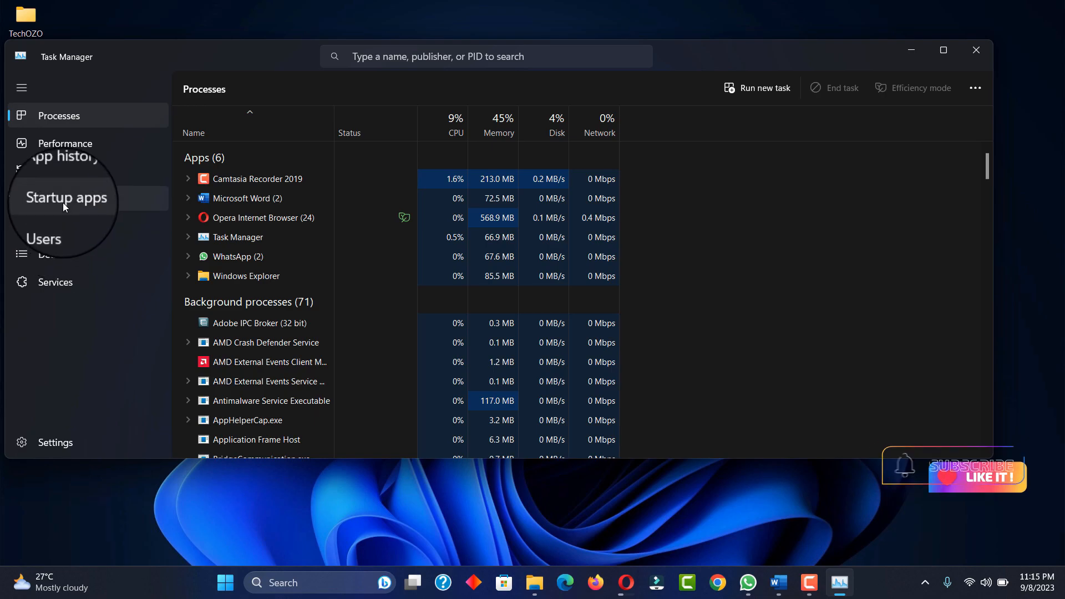
Disable the CCXProcess entry in Task Manager's Startup apps tab
click(65, 197)
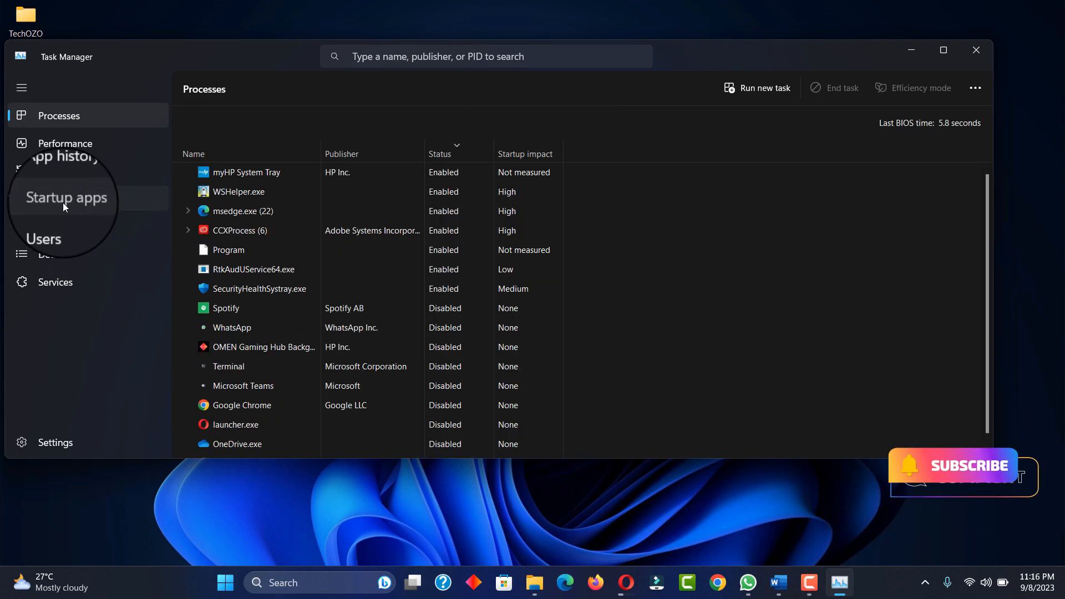
click(66, 198)
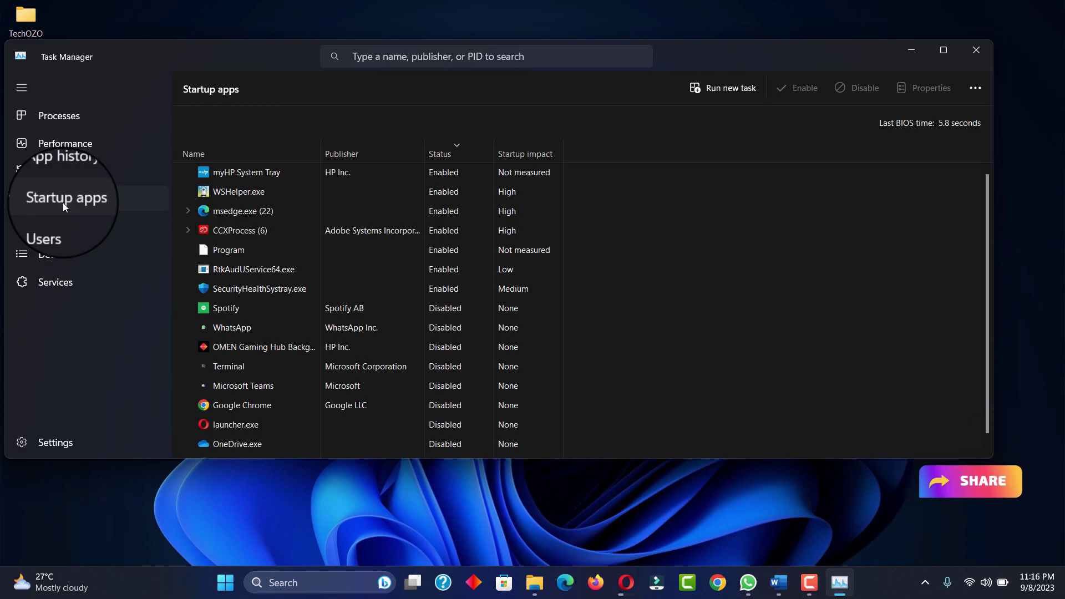
mouse_move(285, 425)
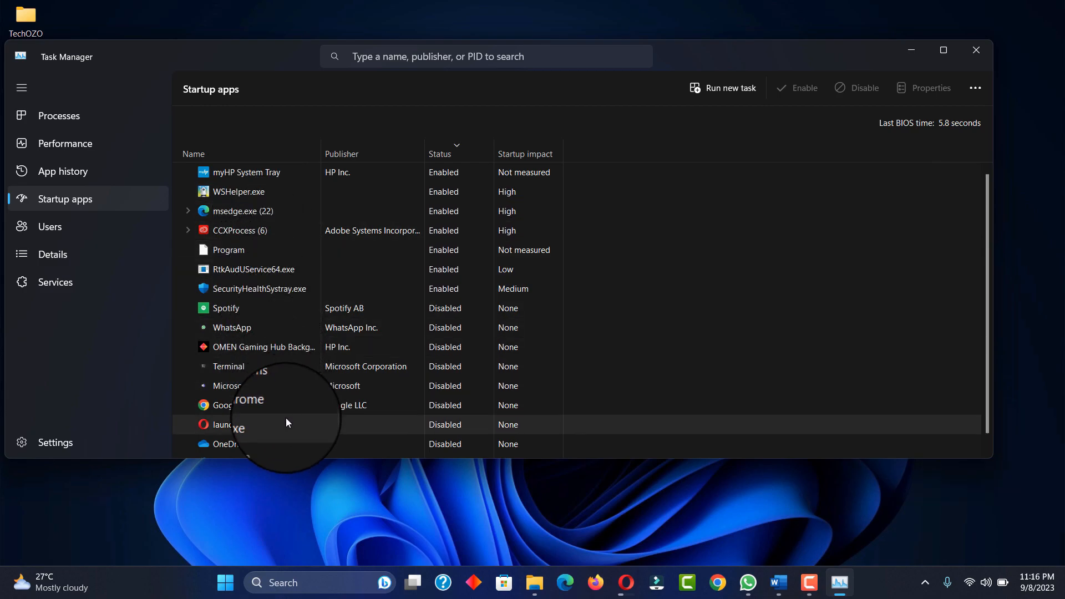
mouse_move(281, 249)
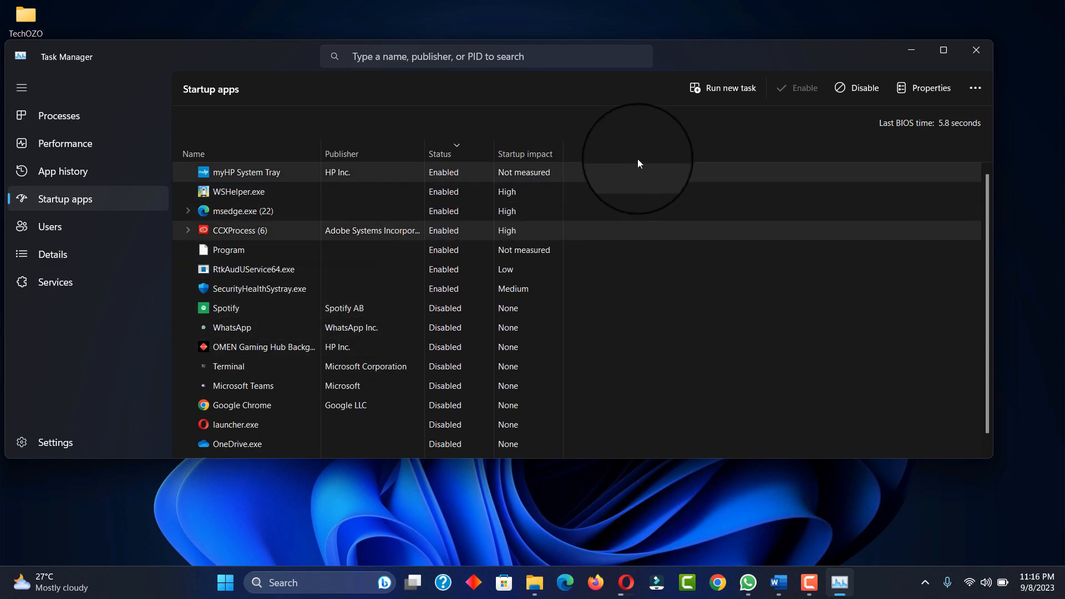
mouse_move(865, 88)
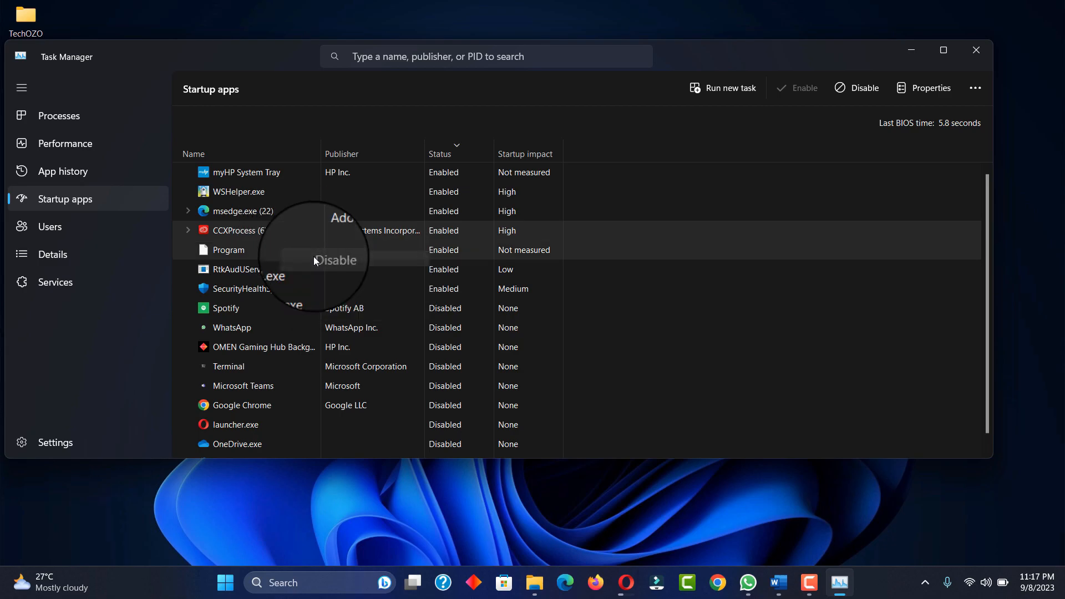
click(240, 288)
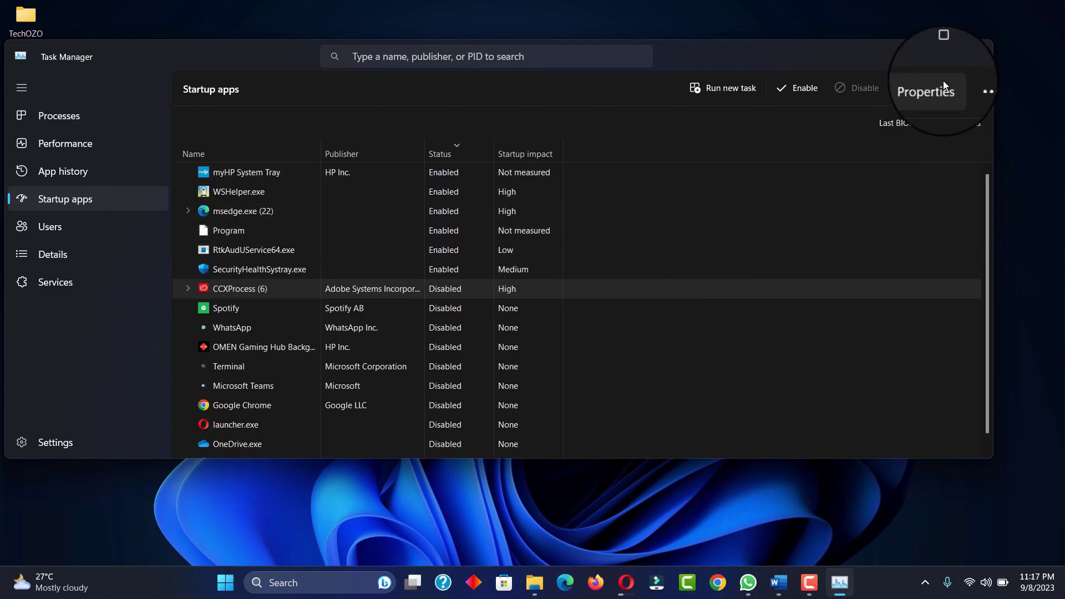
mouse_move(978, 49)
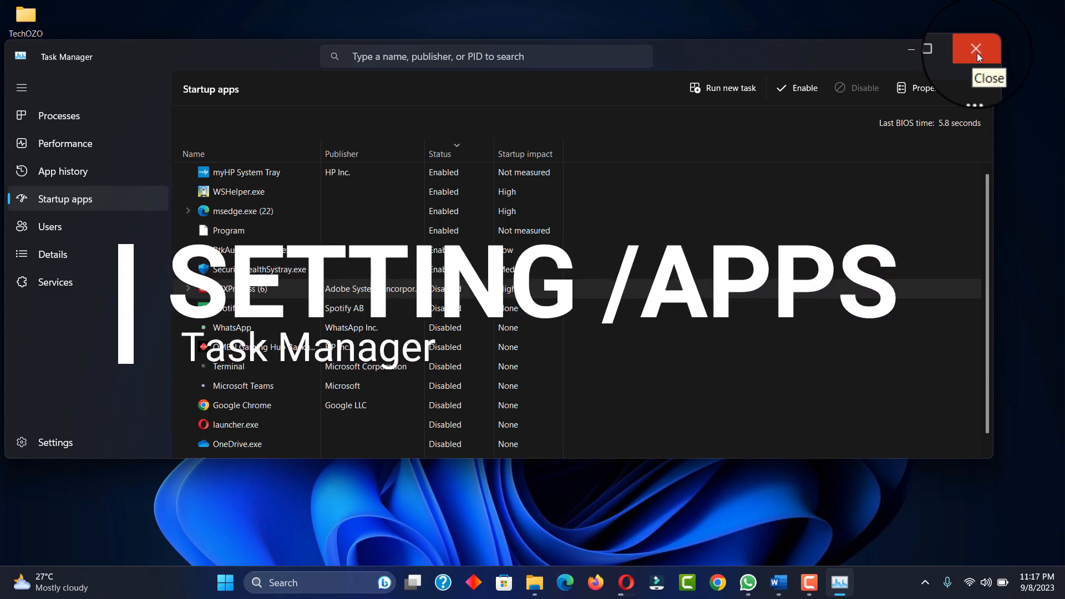
mouse_move(976, 49)
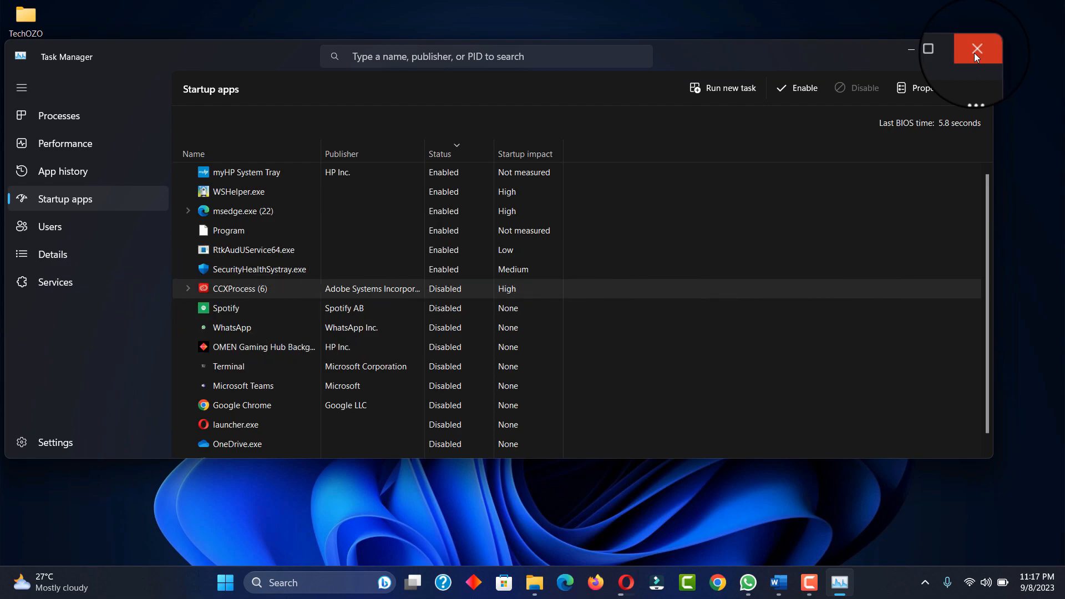
mouse_move(627, 476)
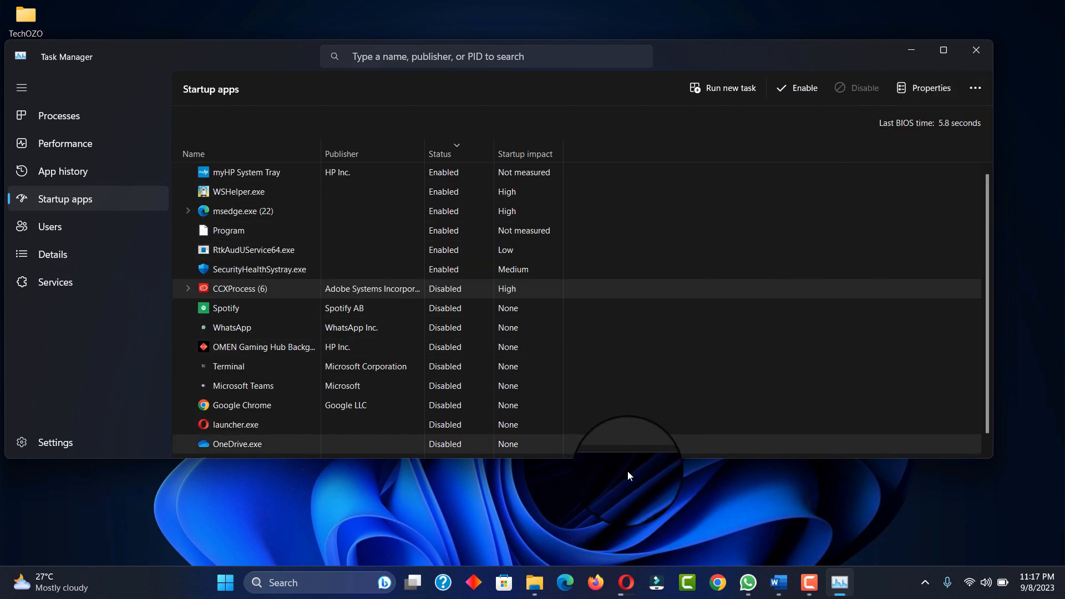
mouse_move(223, 583)
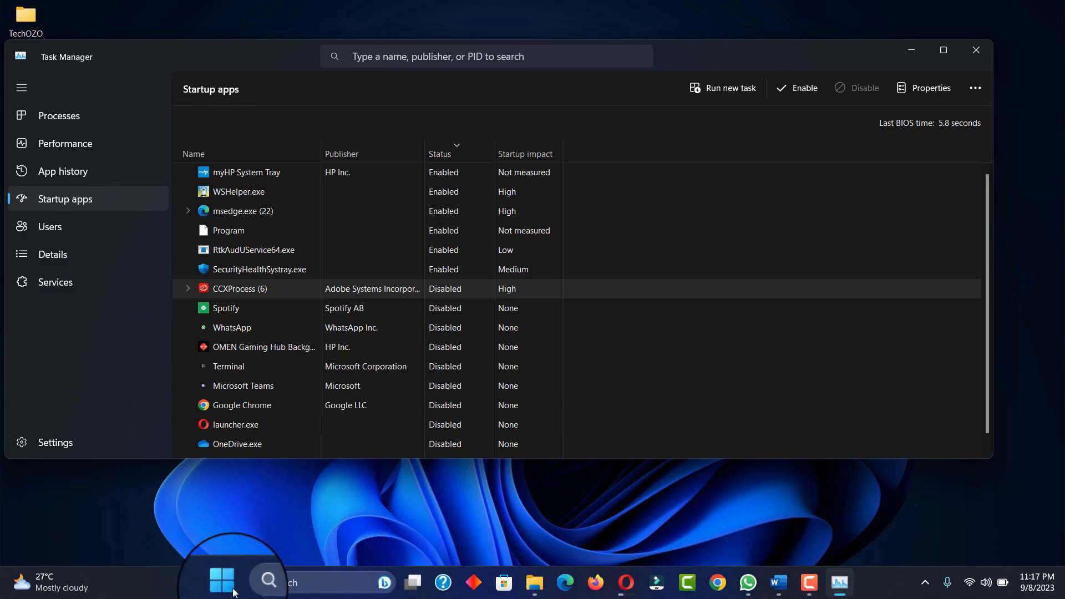
Open Settings from Start and go to the Apps category
click(222, 583)
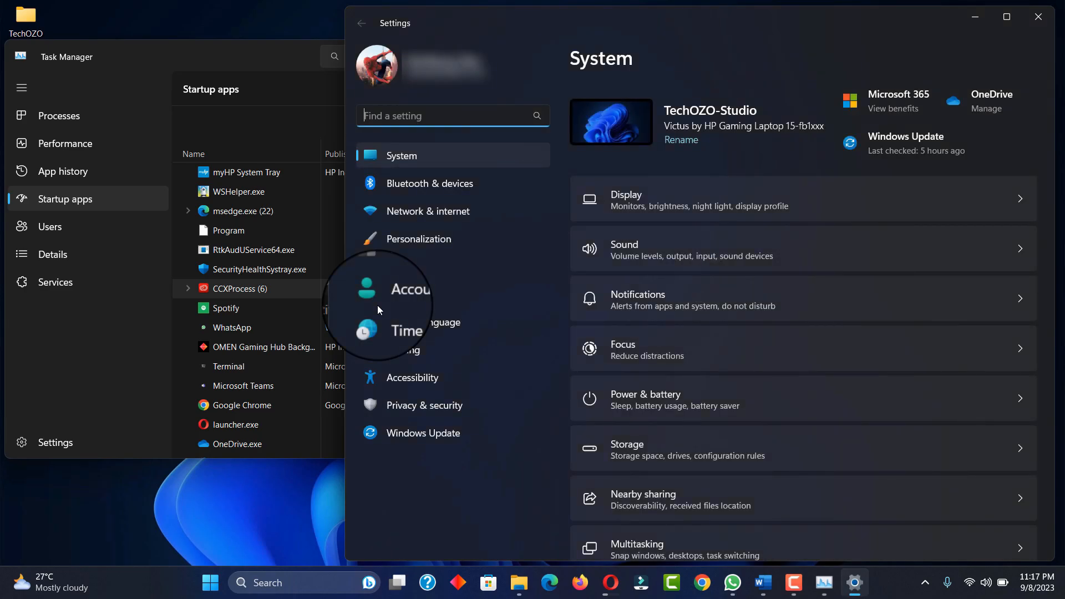
click(394, 265)
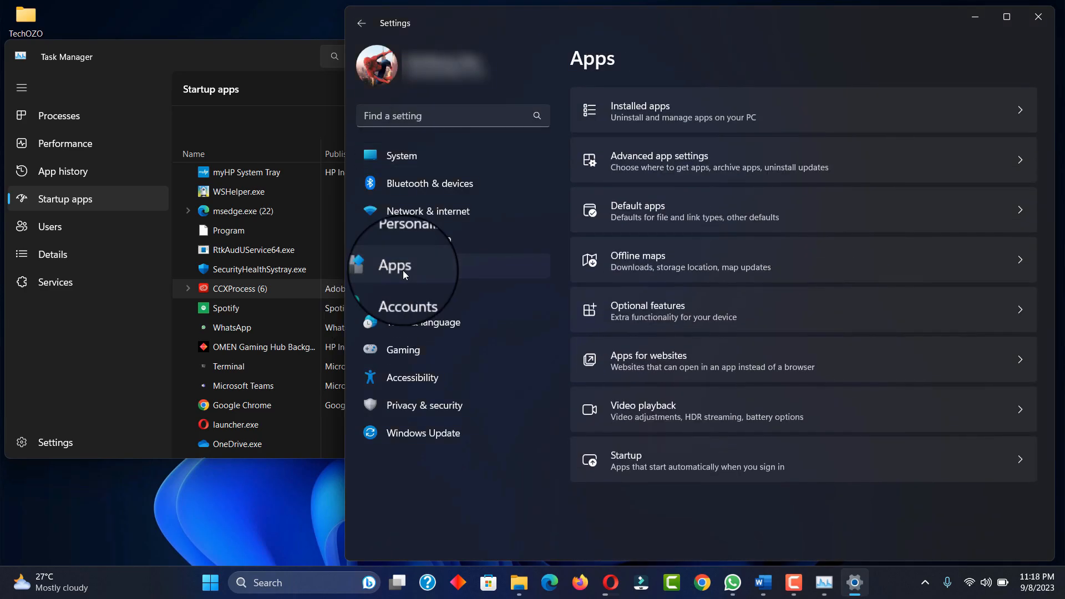
mouse_move(646, 313)
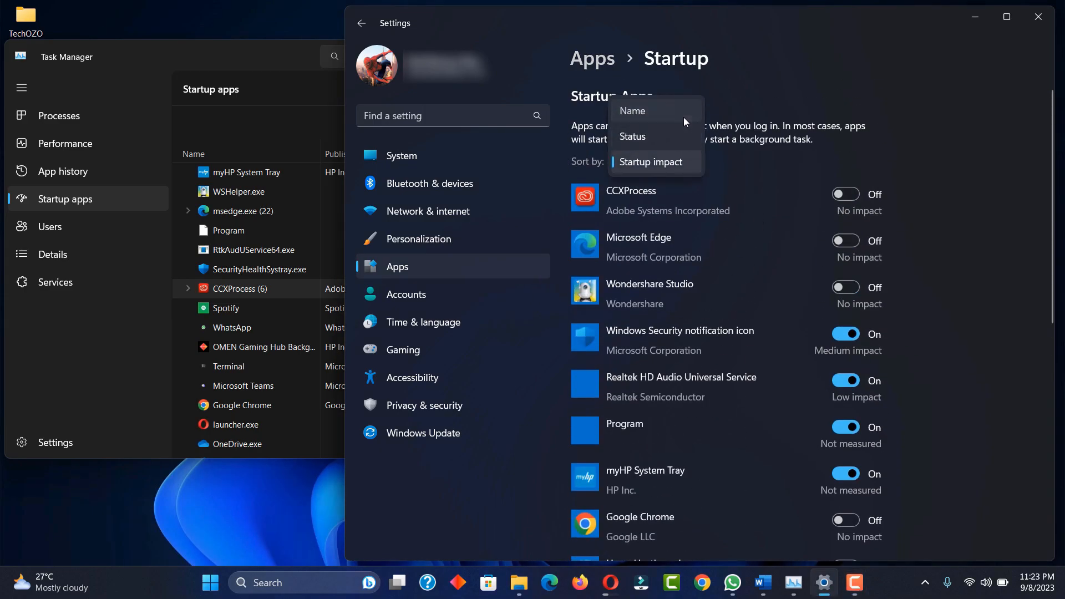
Sort the Settings startup apps list by Startup impact
click(631, 111)
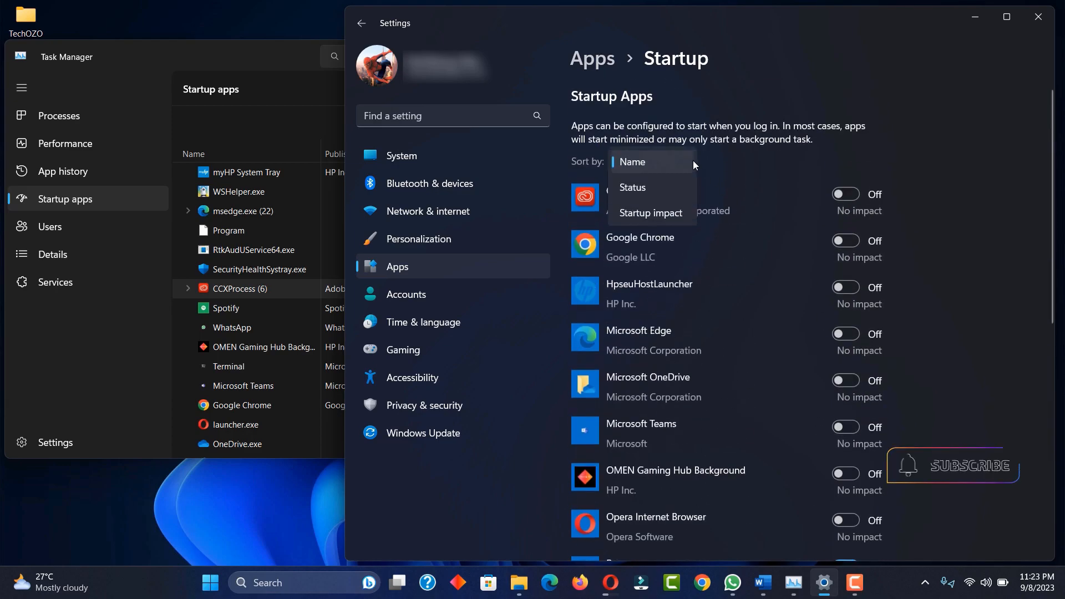
scroll(down, 3)
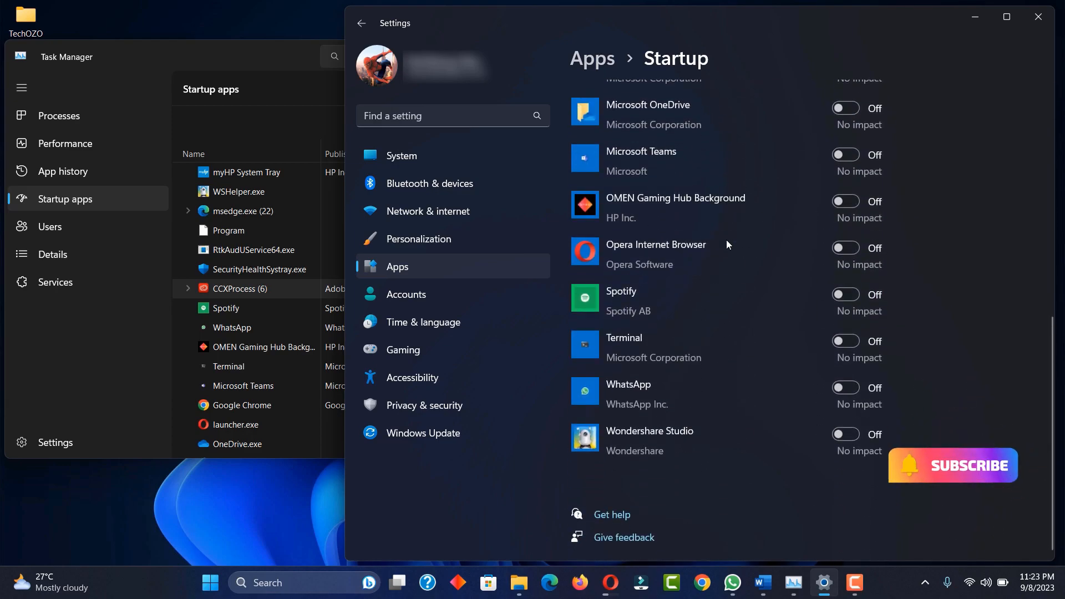
scroll(up, 3)
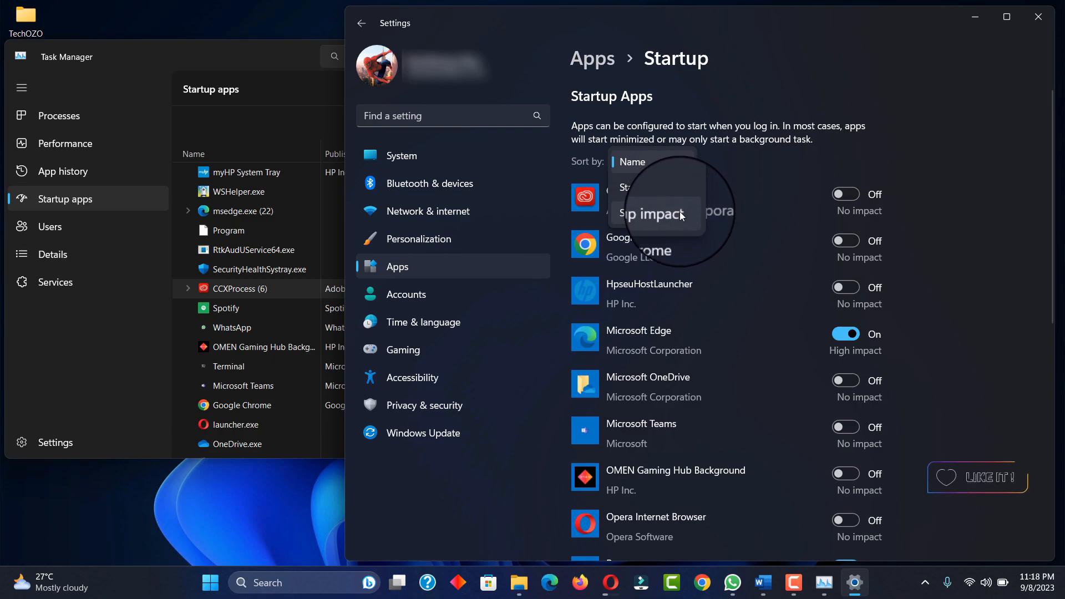
click(654, 214)
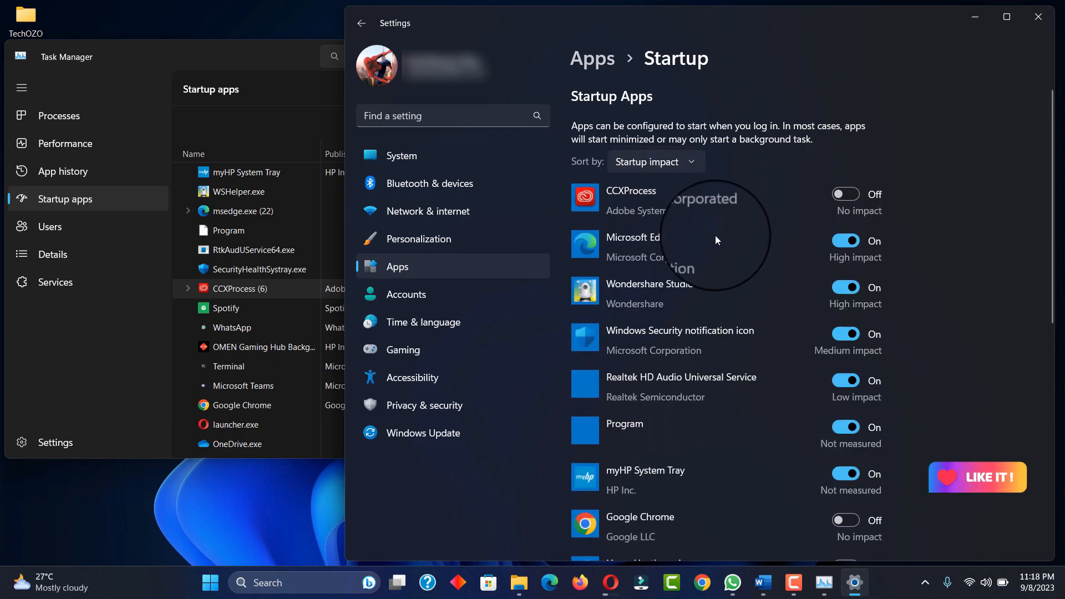
mouse_move(788, 260)
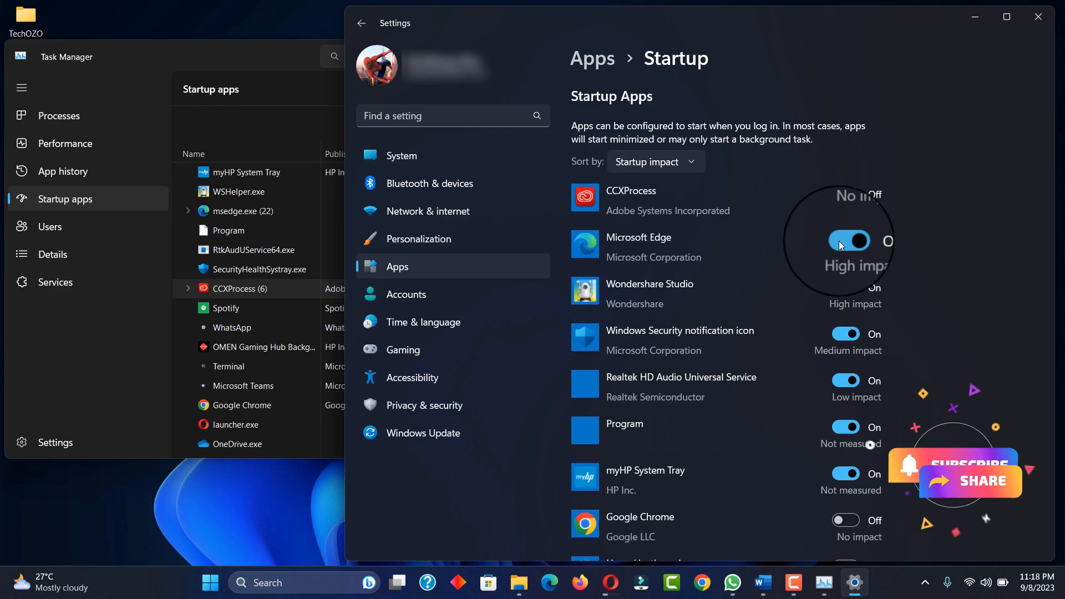
Switch Microsoft Edge off and leave CCXProcess off at startup
click(846, 241)
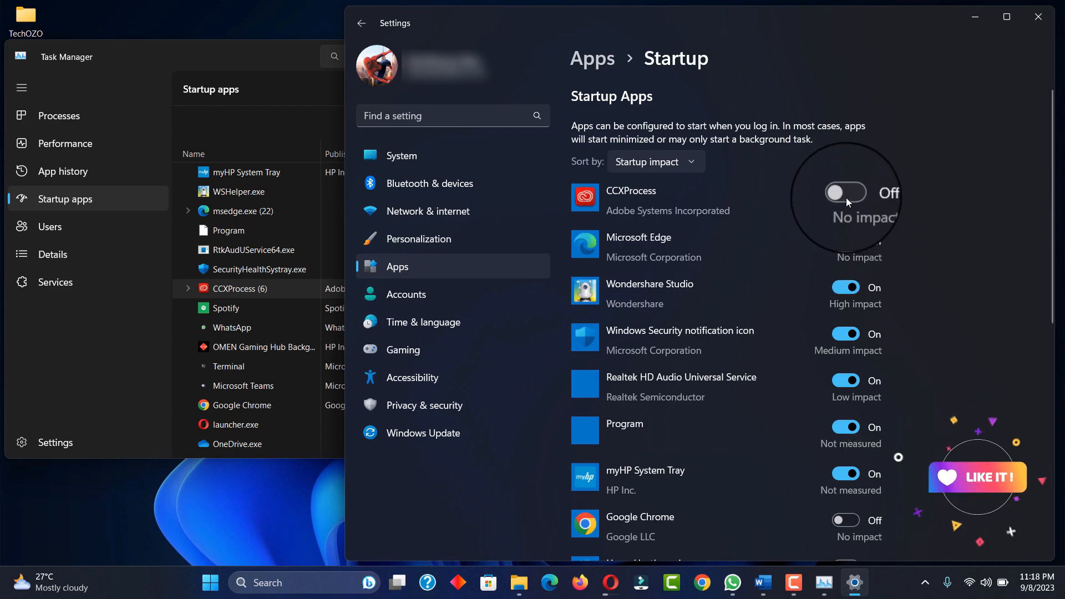
click(845, 192)
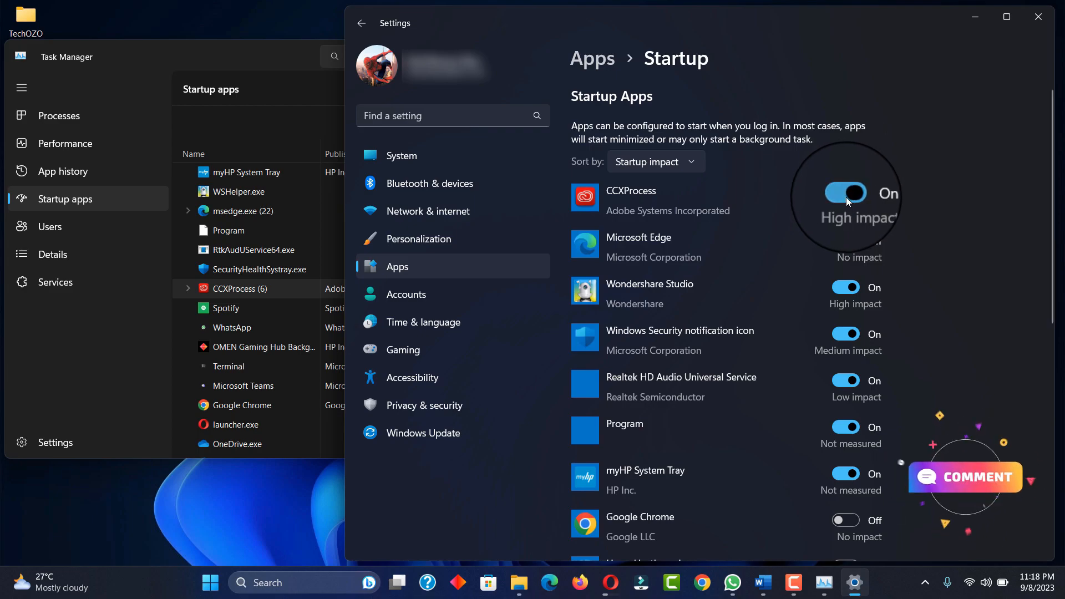
click(846, 193)
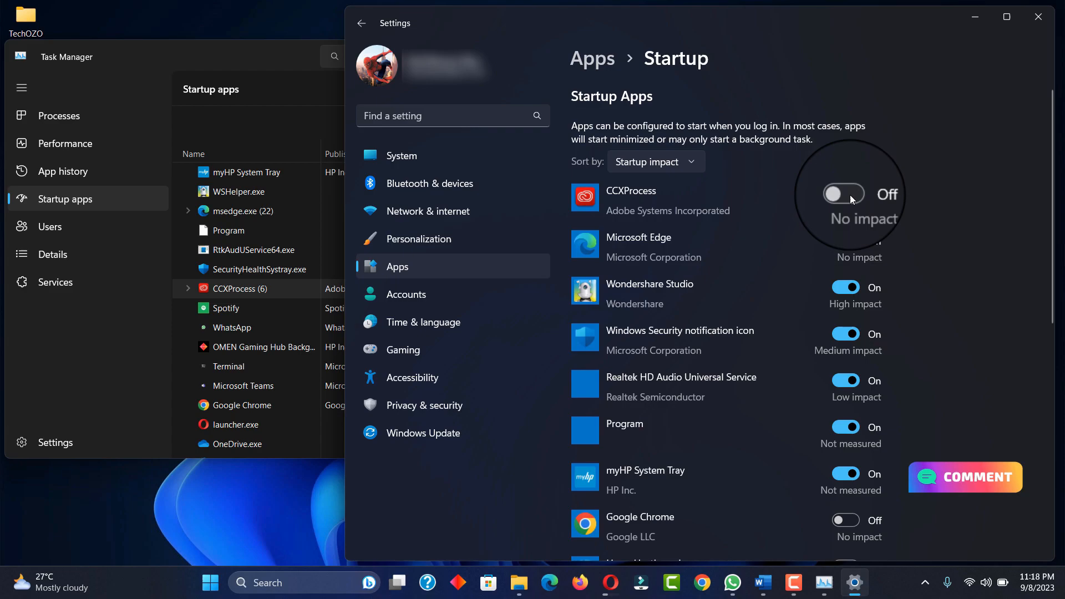